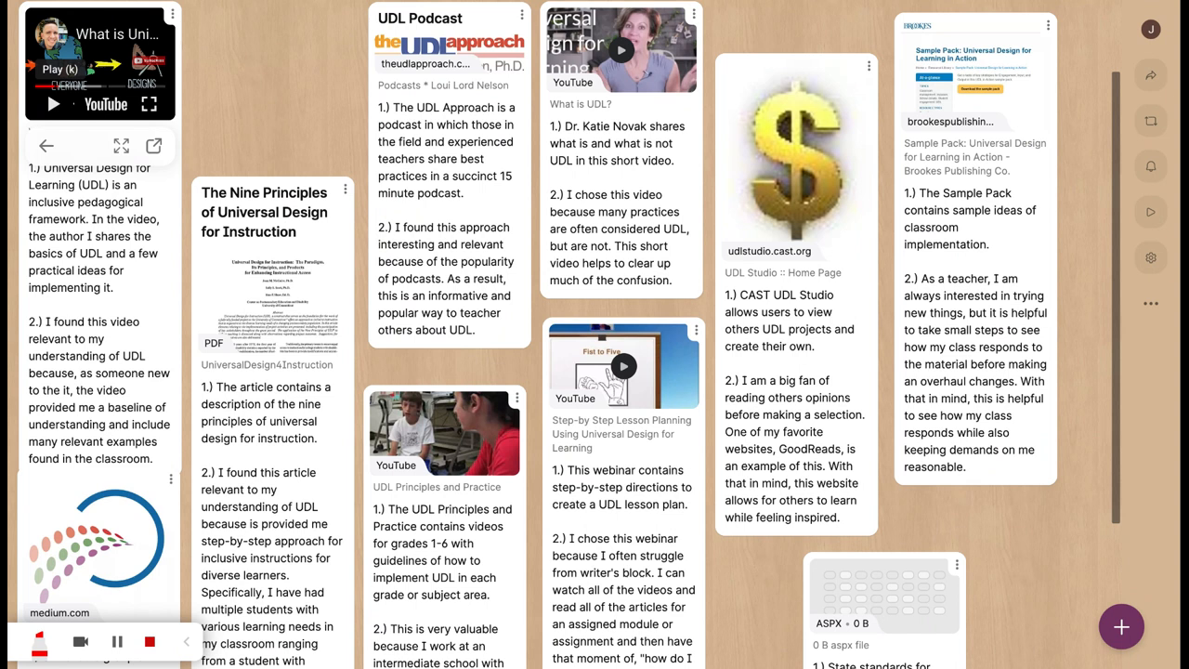
mouse_move(359, 140)
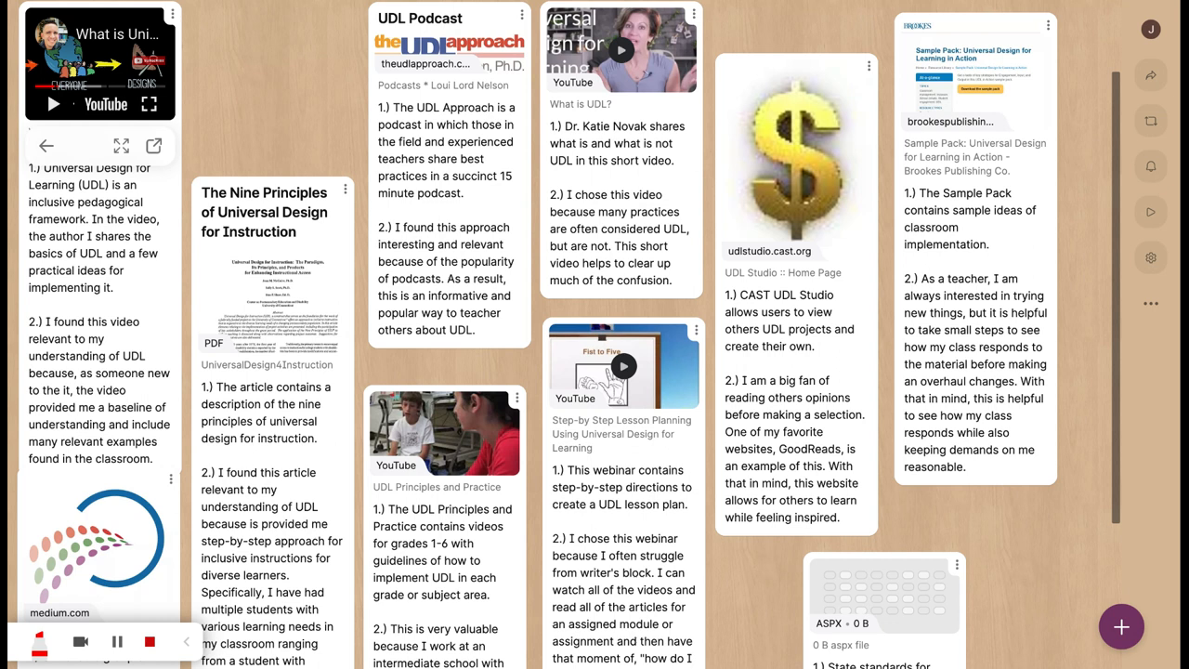
mouse_move(336, 87)
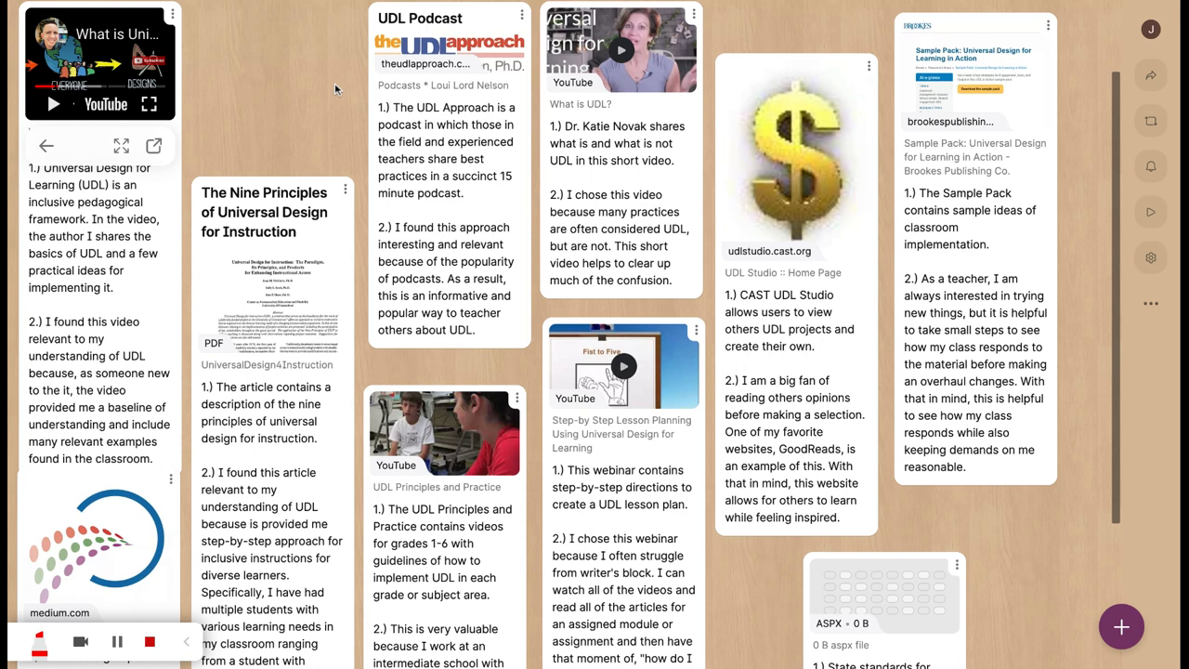
mouse_move(409, 60)
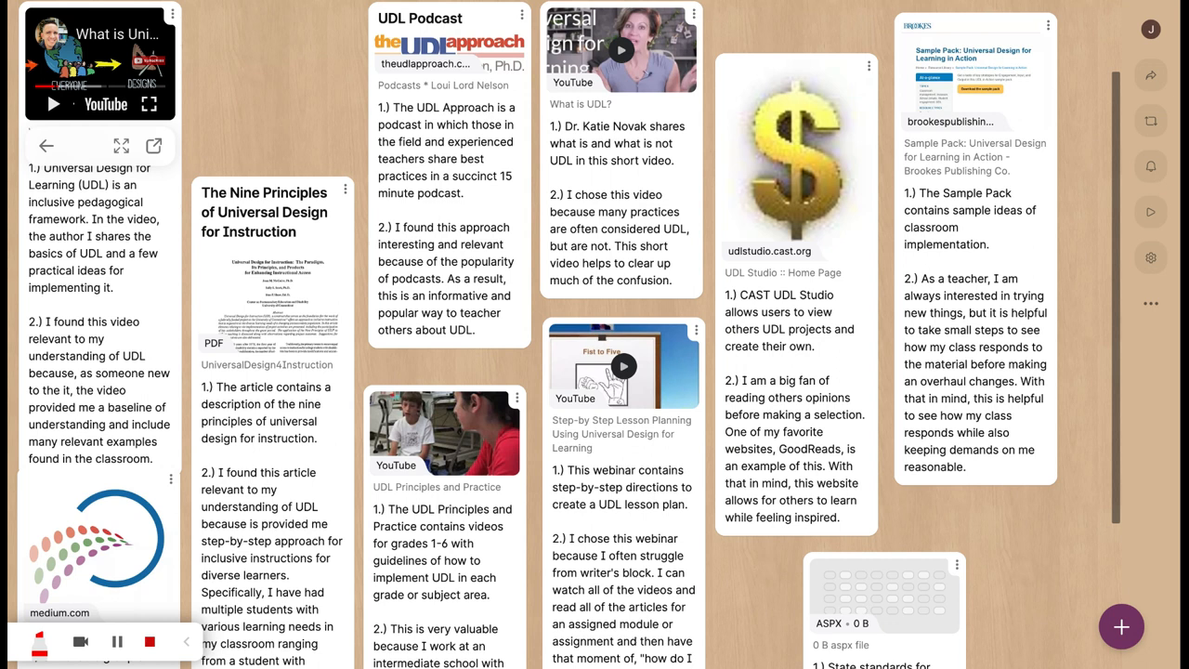
mouse_move(827, 330)
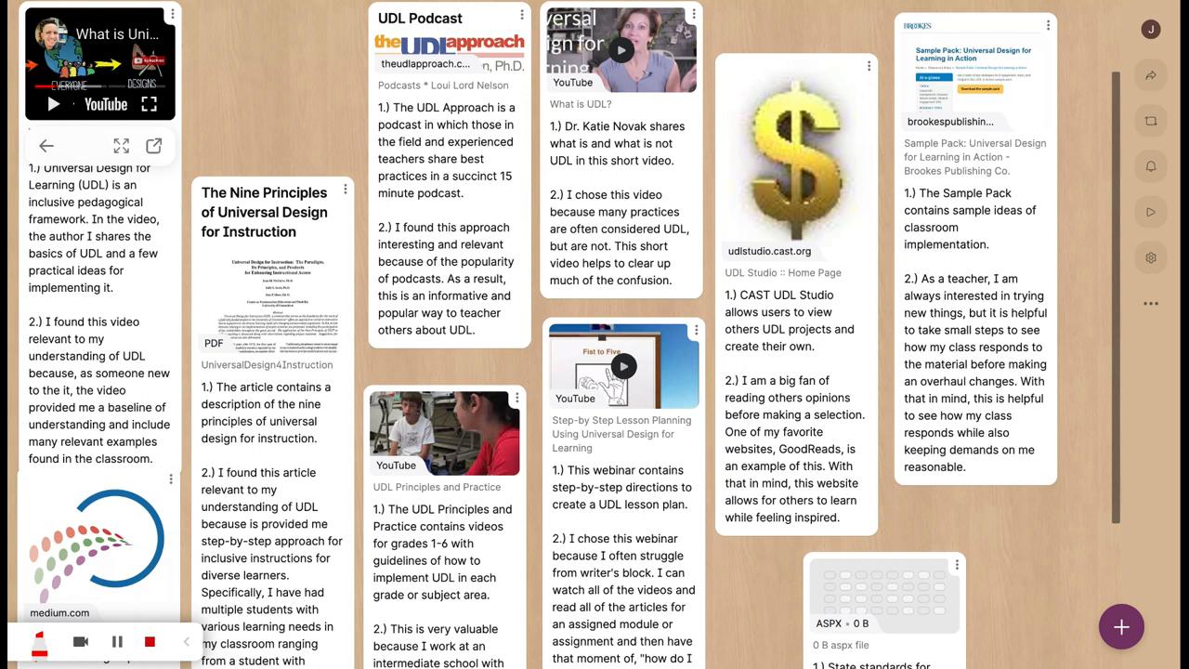
mouse_move(1118, 152)
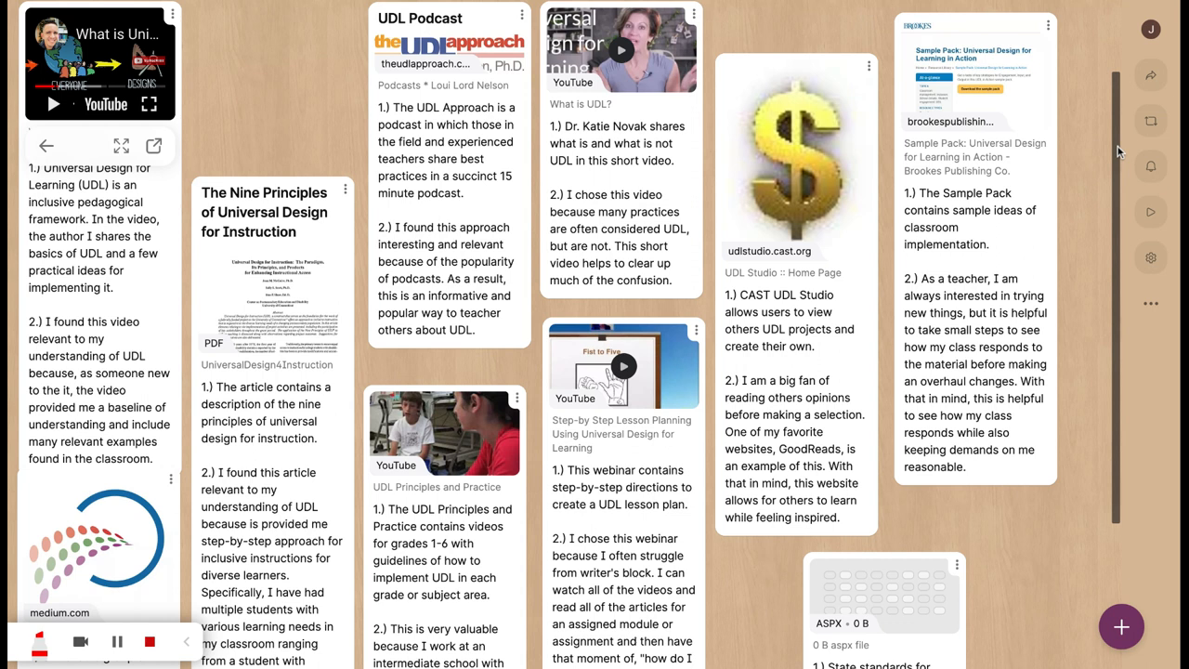
scroll(down, 3)
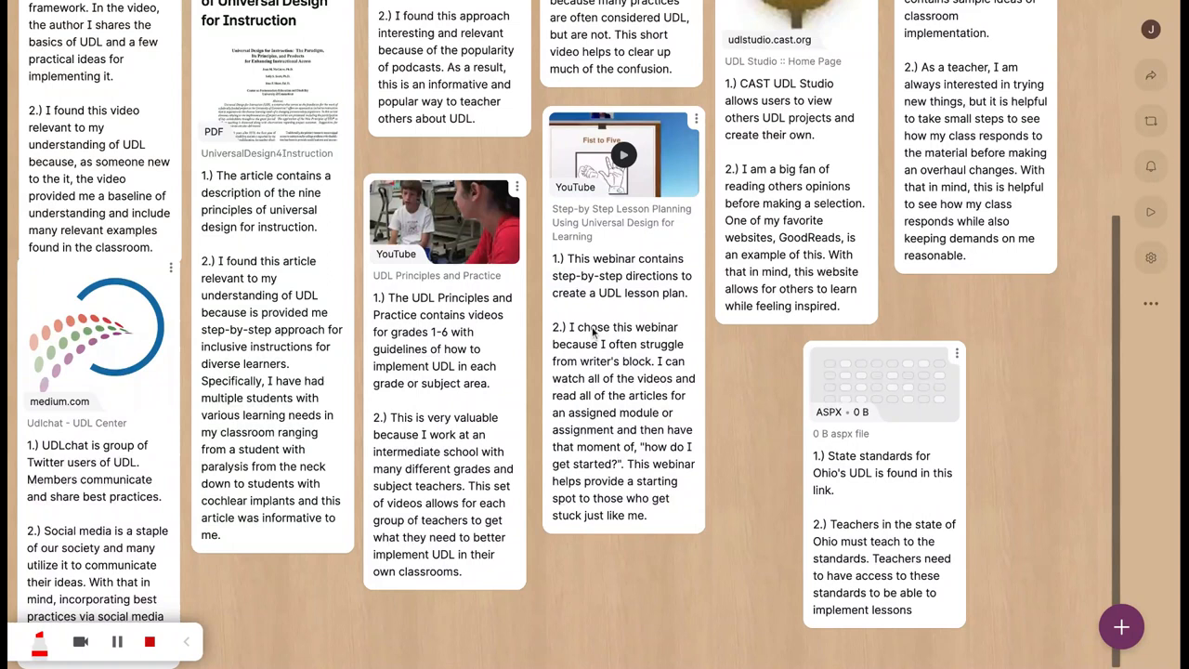
mouse_move(450, 424)
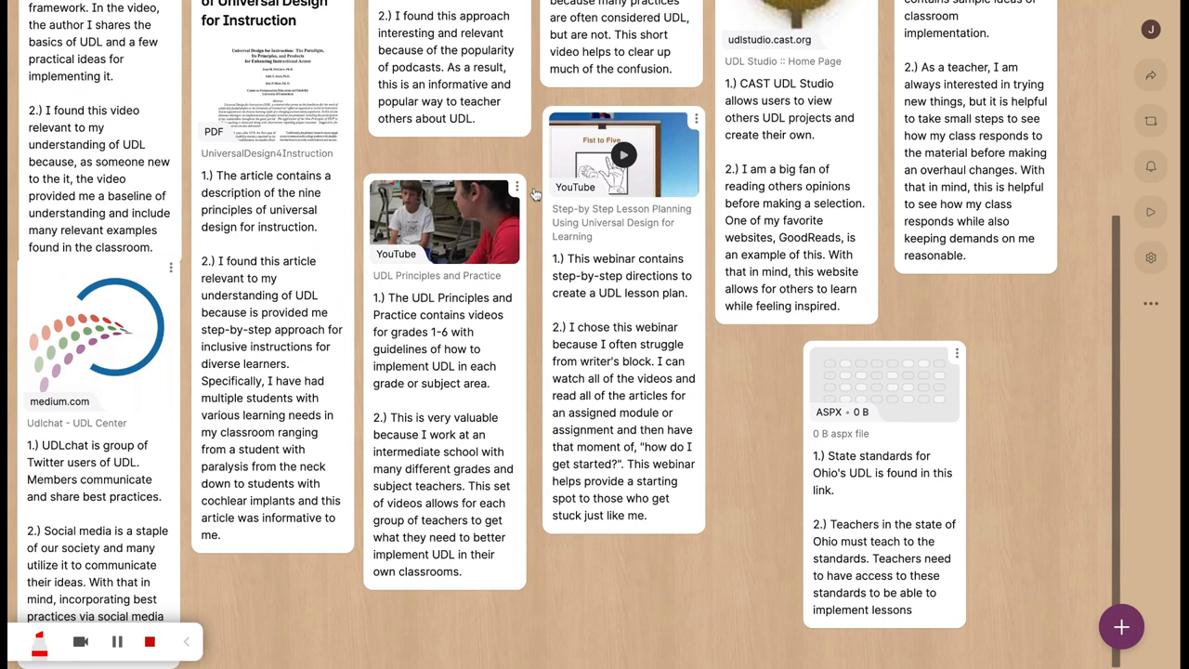
mouse_move(802, 316)
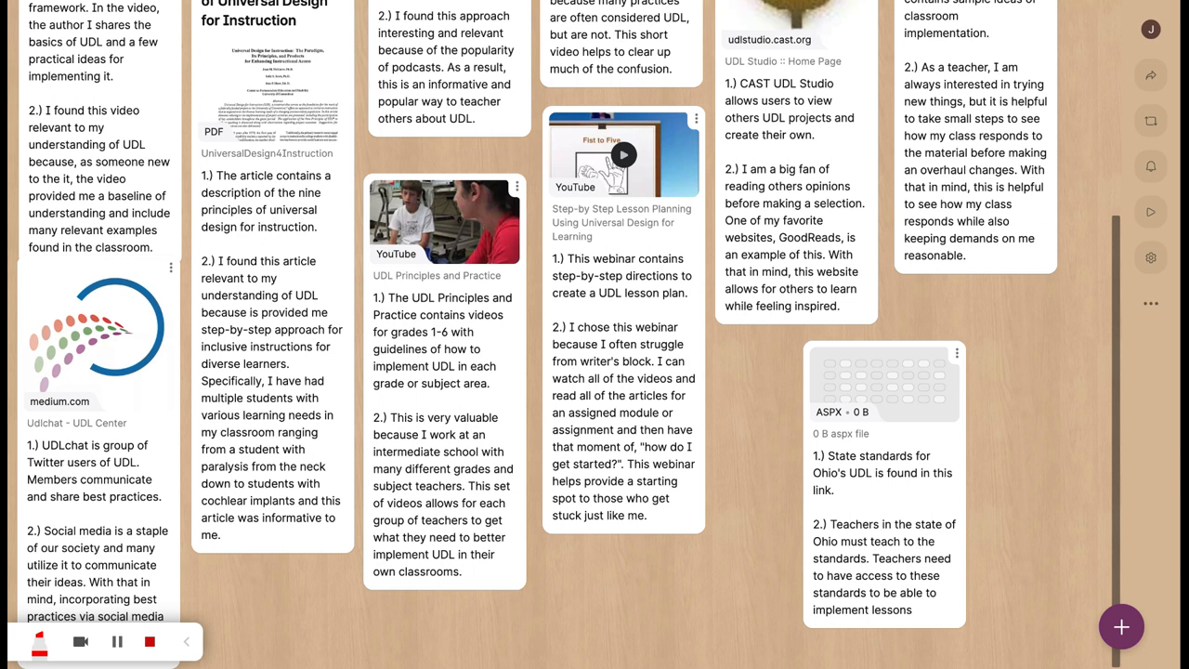
mouse_move(918, 487)
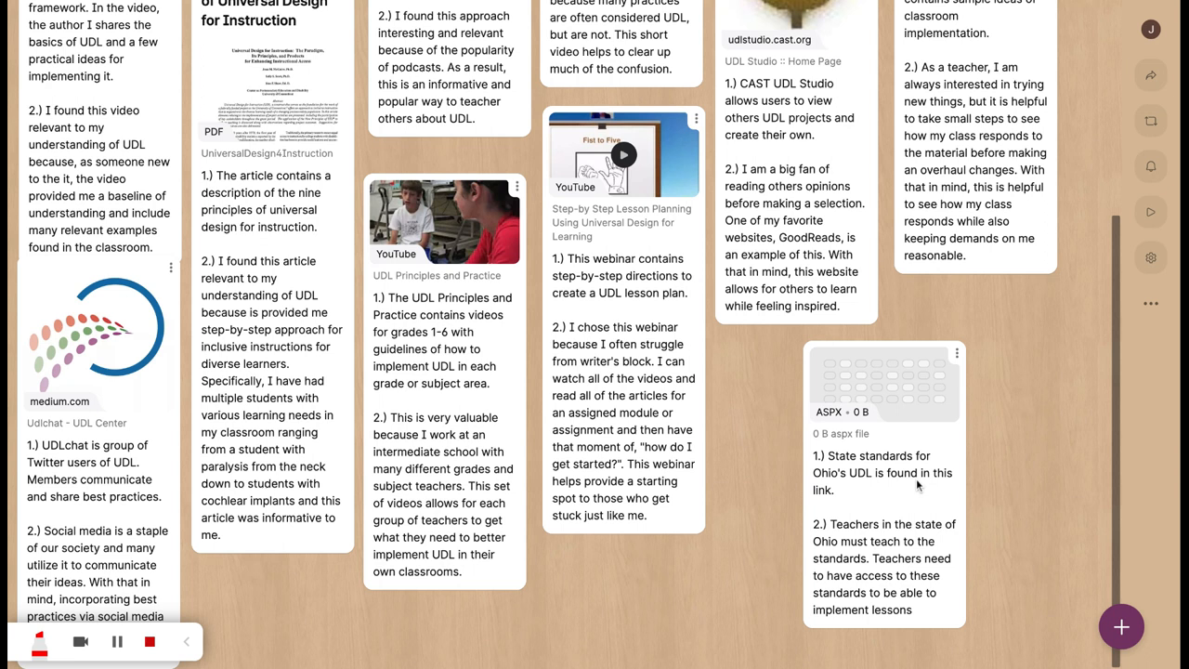
mouse_move(918, 485)
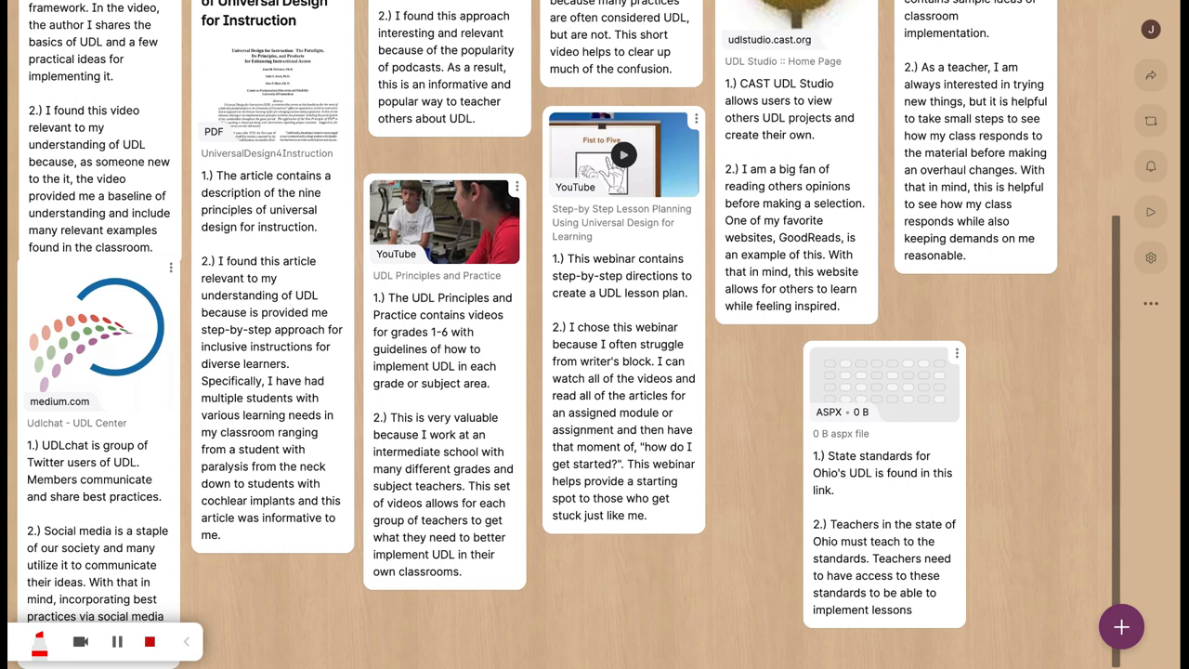
scroll(up, 3)
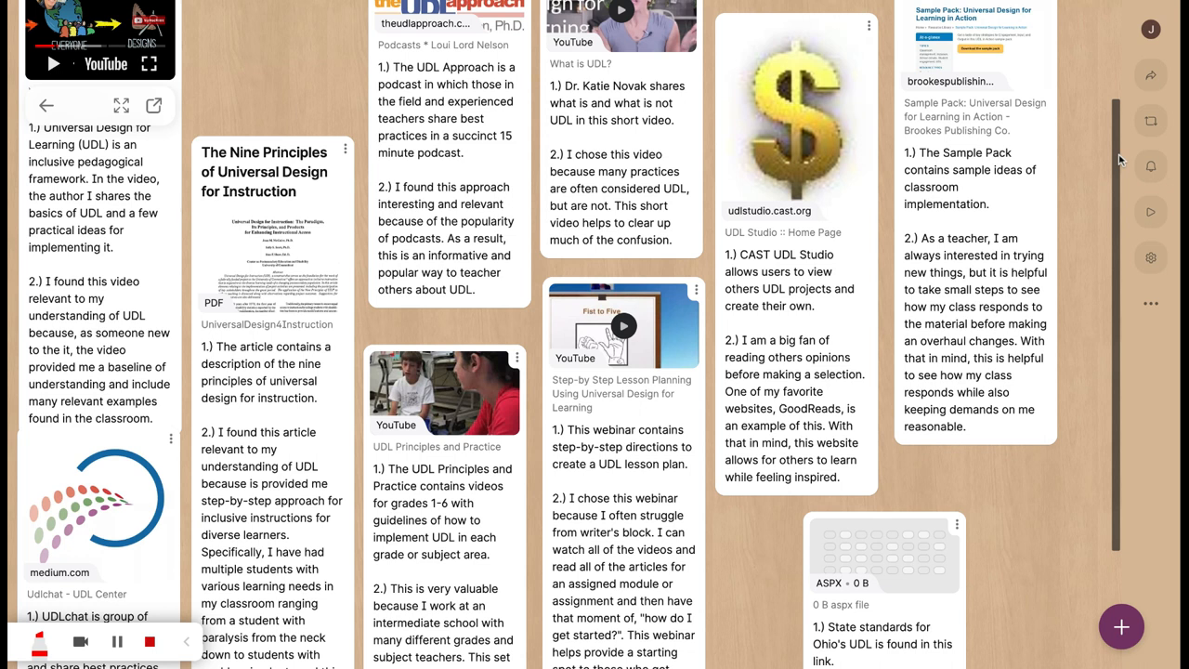
scroll(up, 3)
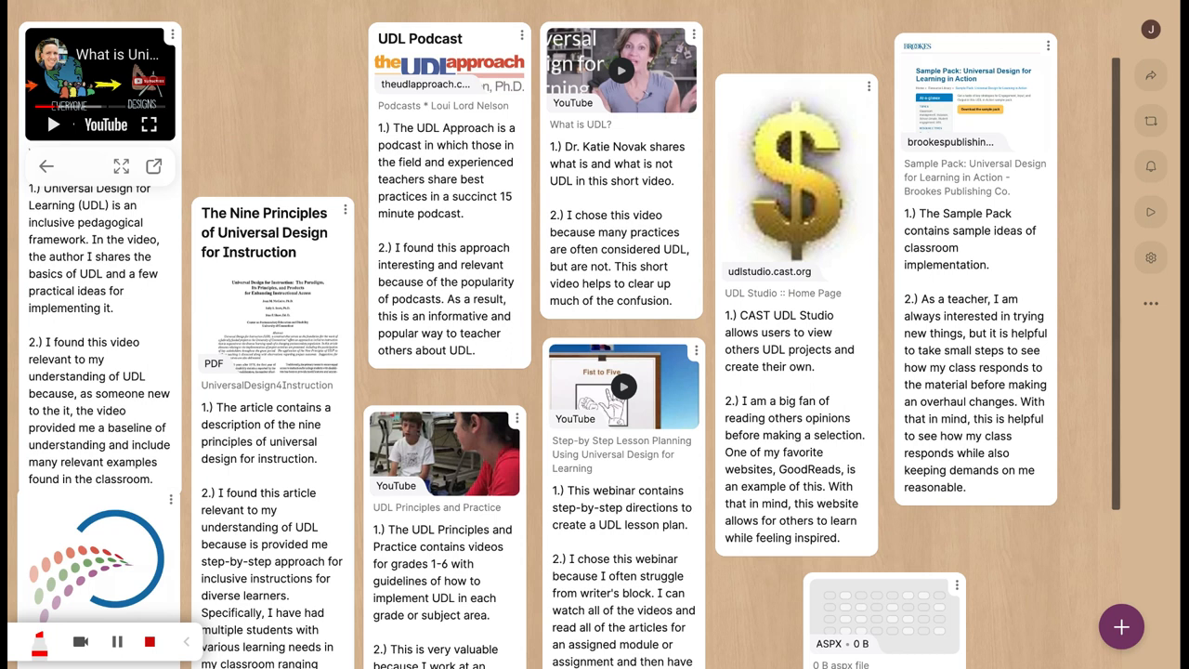